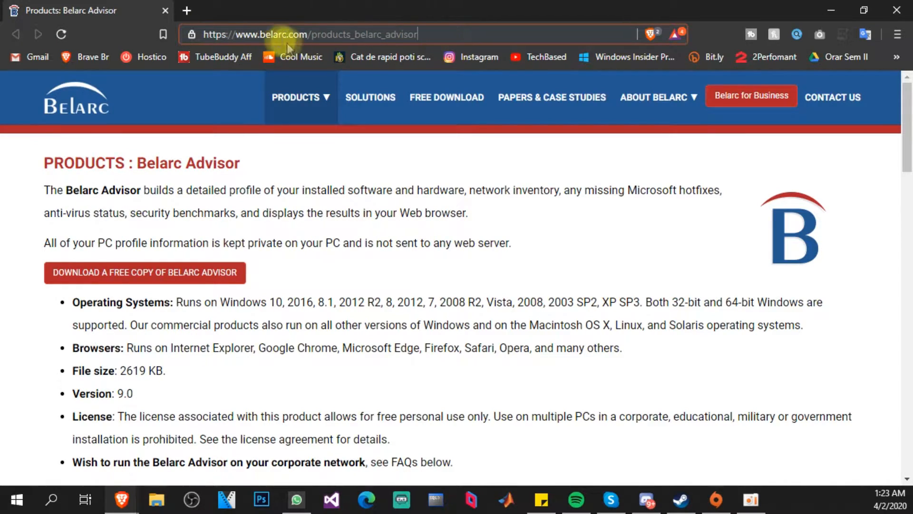
mouse_move(303, 239)
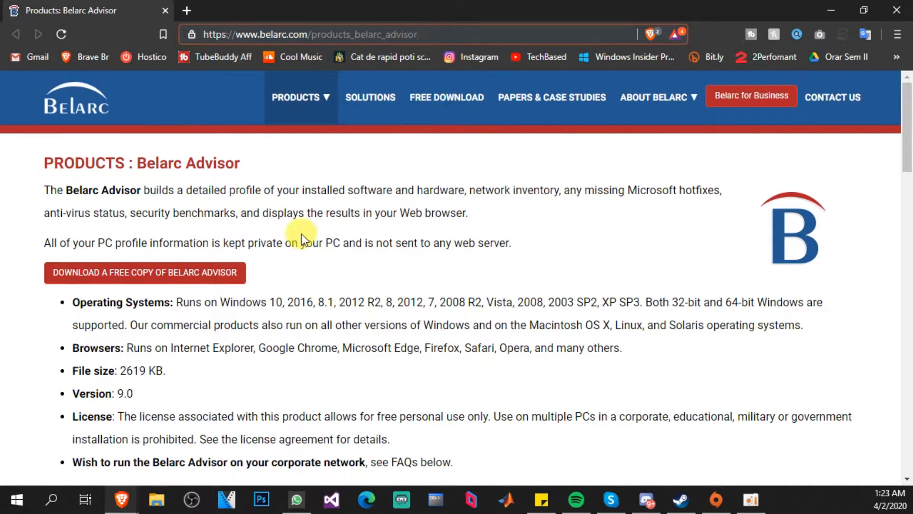
- Request a free copy of Belarc Advisor from its product page
double_click(186, 163)
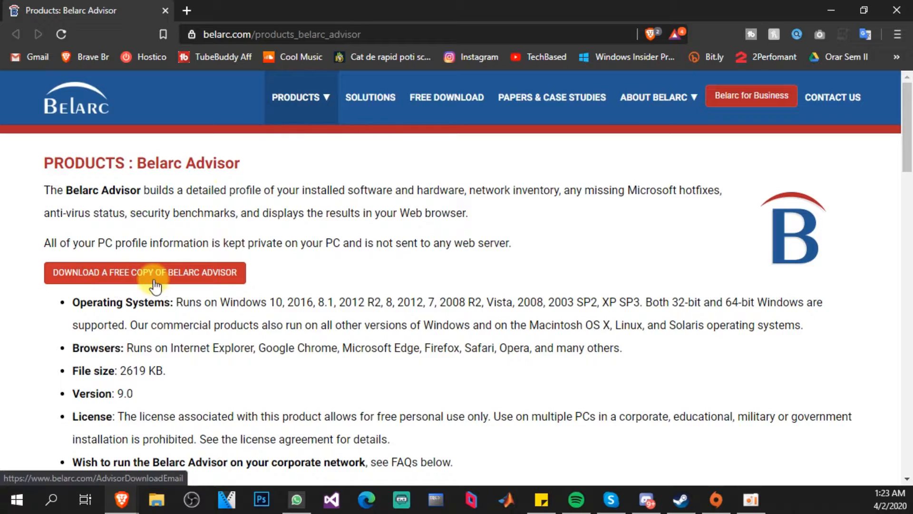
left_click(145, 273)
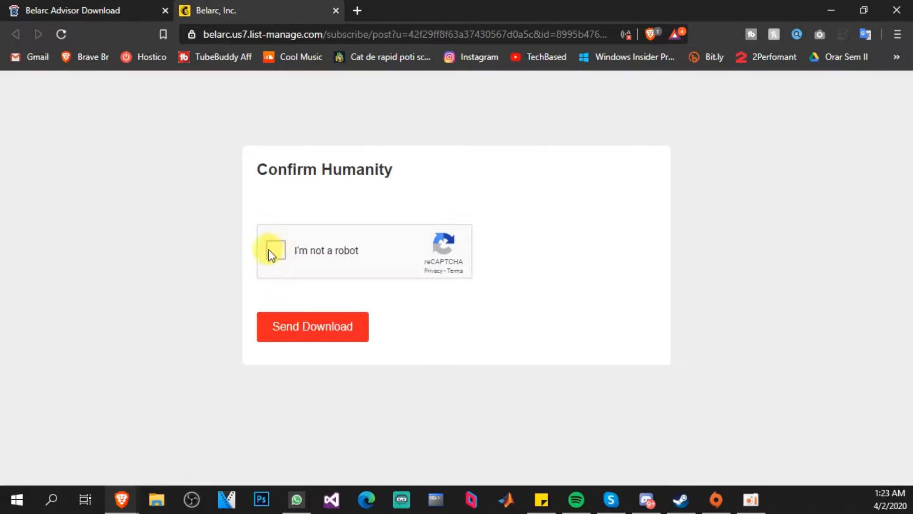
- Pass the 'I'm not a robot' check and send the Belarc download request
left_click(275, 250)
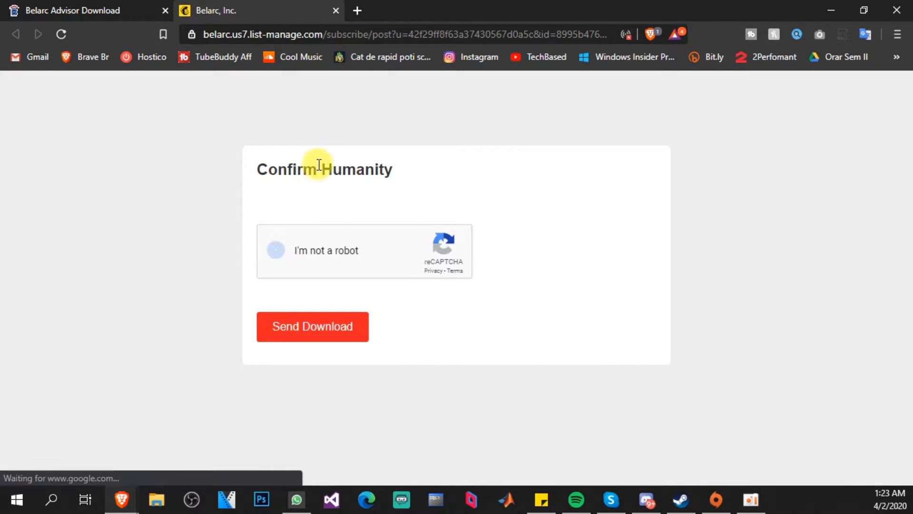
left_click(275, 250)
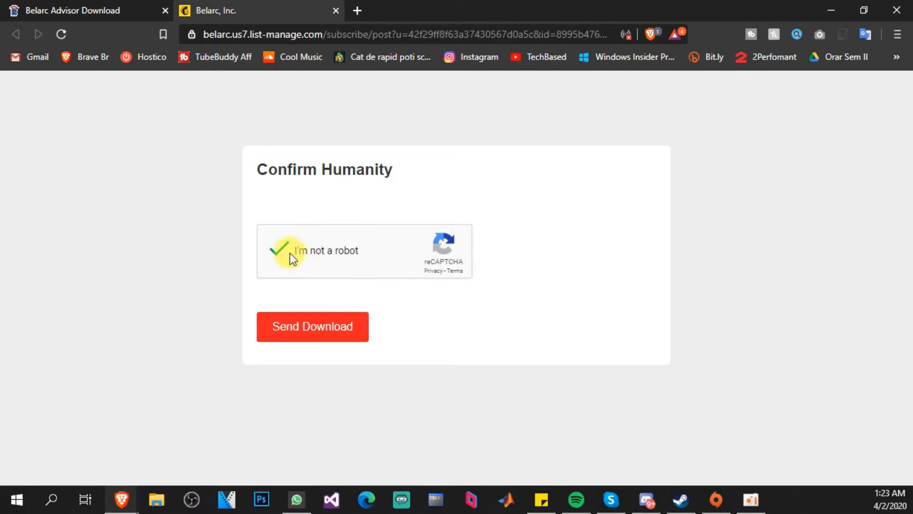
mouse_move(317, 279)
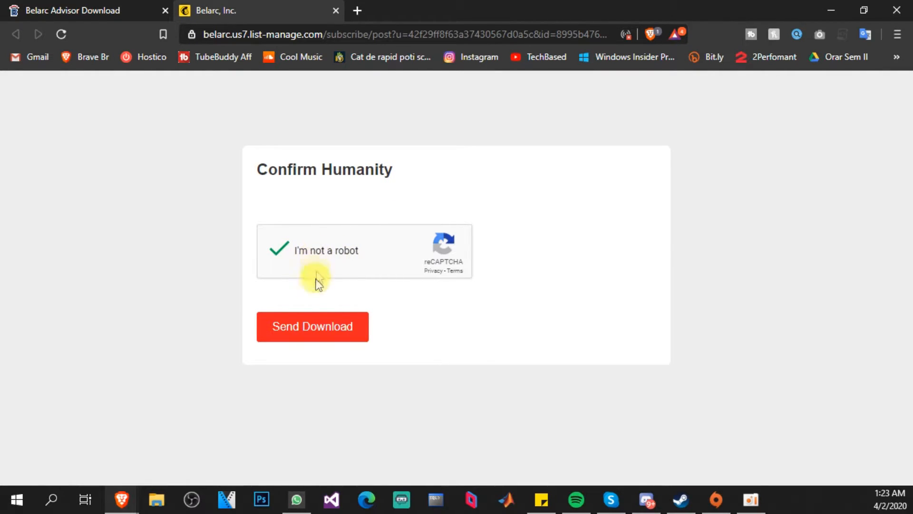
left_click(312, 326)
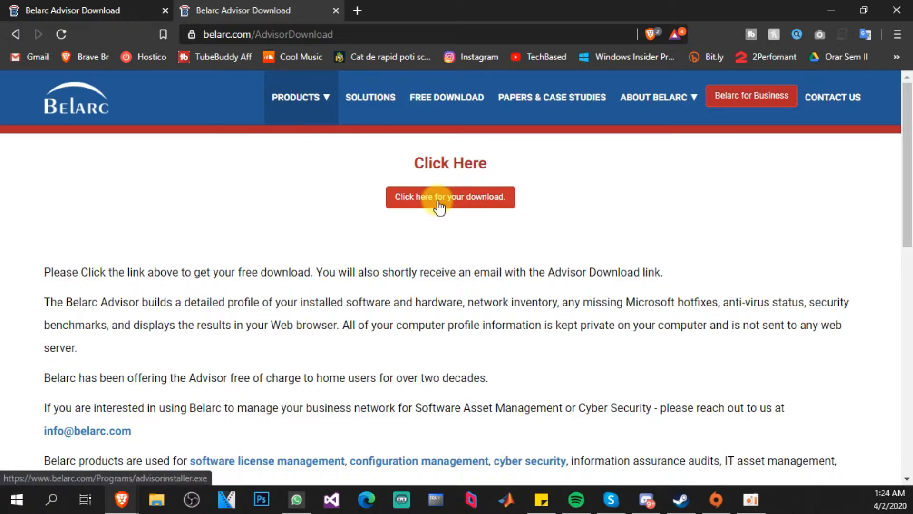
- Save the Belarc Advisor installer to the Desktop, launch it, and accept the license
left_click(450, 197)
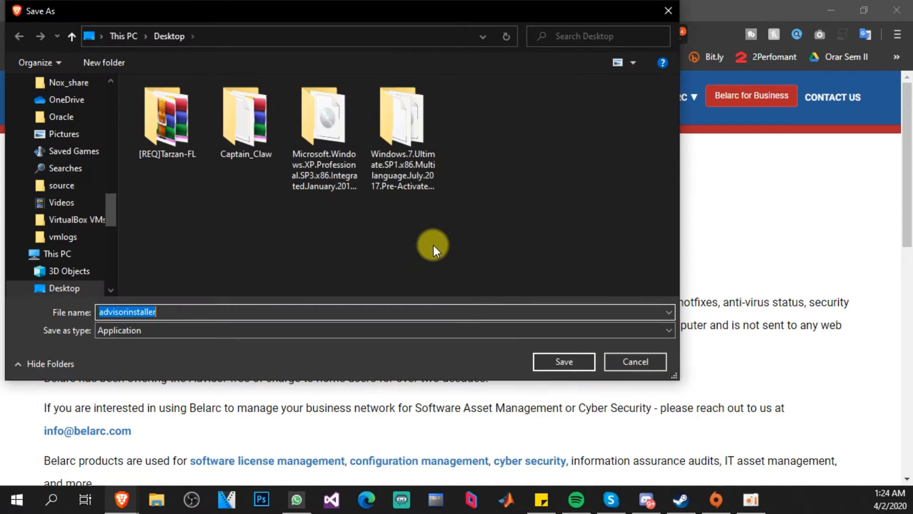
mouse_move(560, 346)
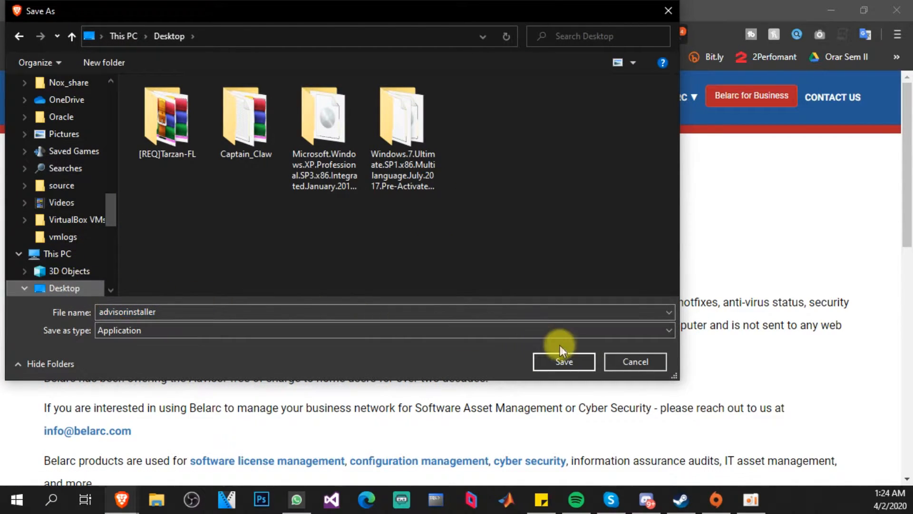
left_click(563, 361)
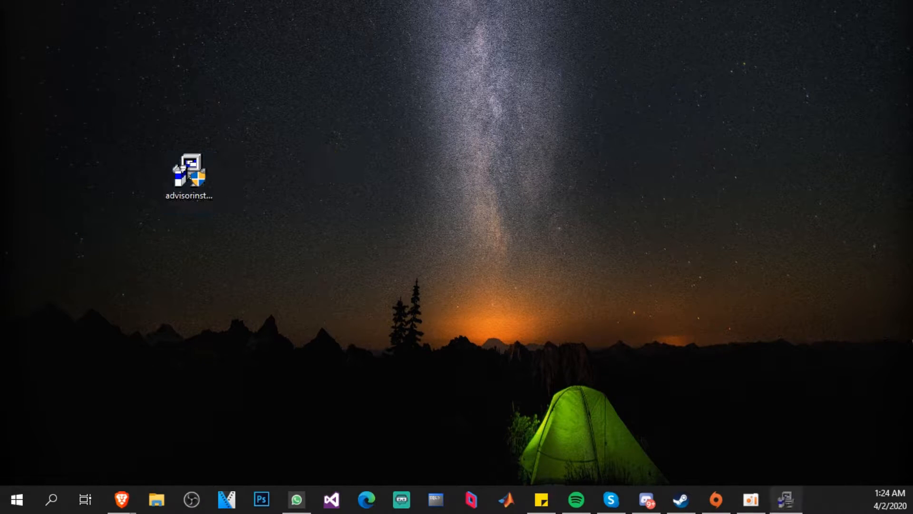
double_click(189, 170)
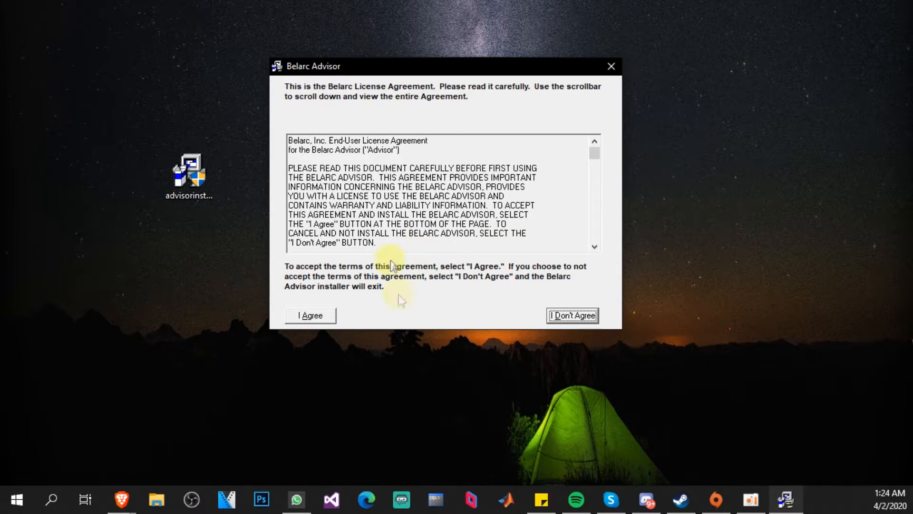
left_click(572, 315)
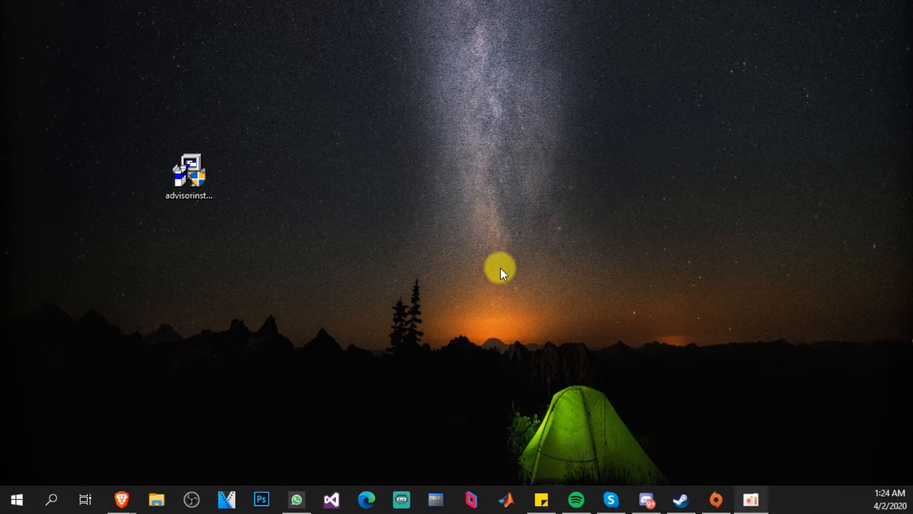
- Answer the 'Check for New Definitions' prompt so the analysis starts
double_click(189, 169)
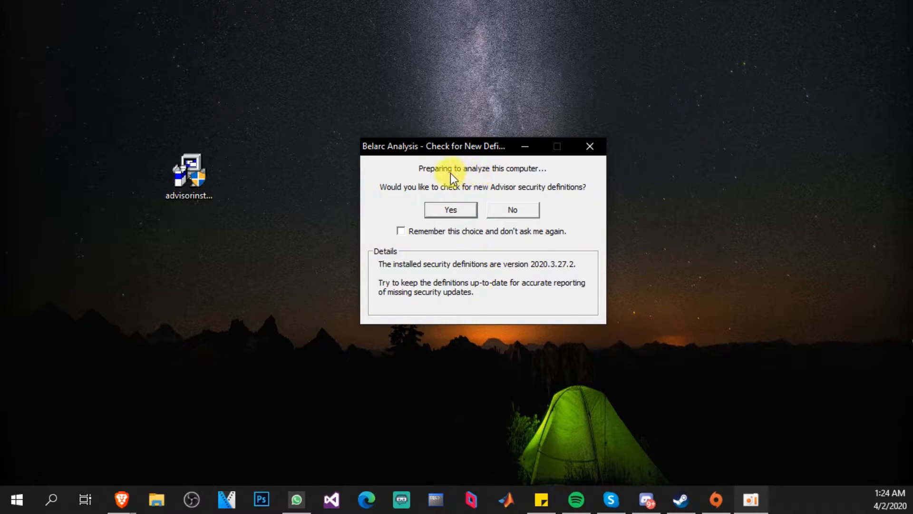
mouse_move(486, 182)
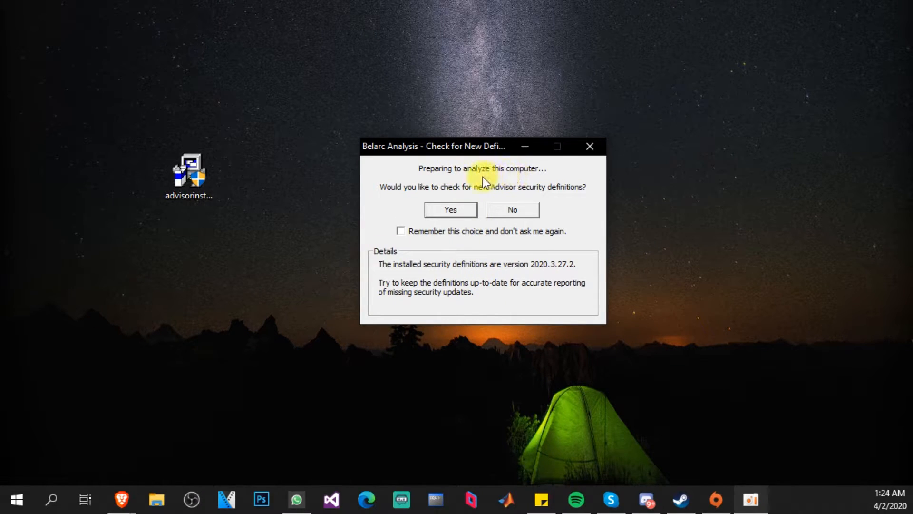
mouse_move(408, 198)
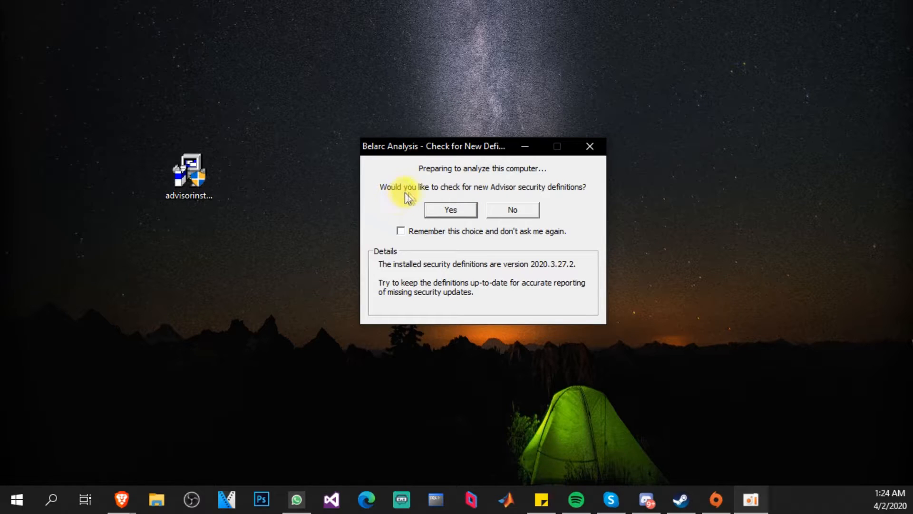
mouse_move(475, 200)
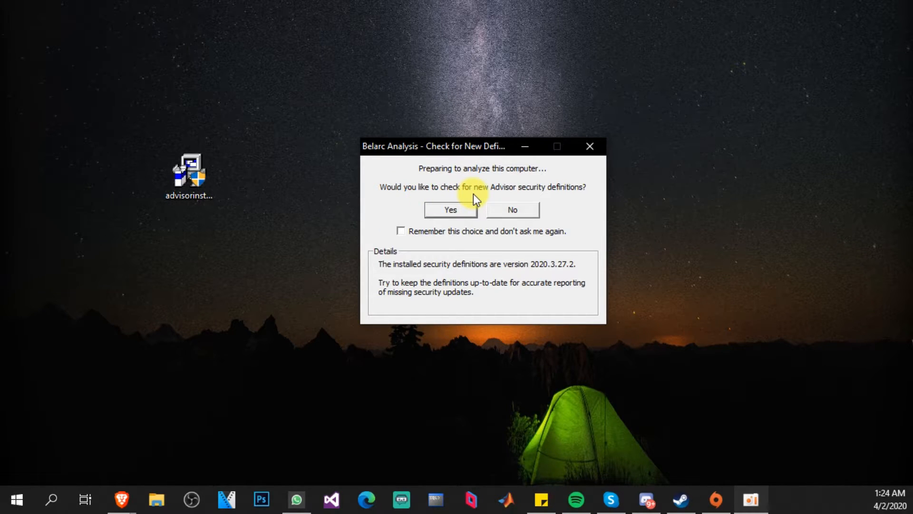
mouse_move(445, 188)
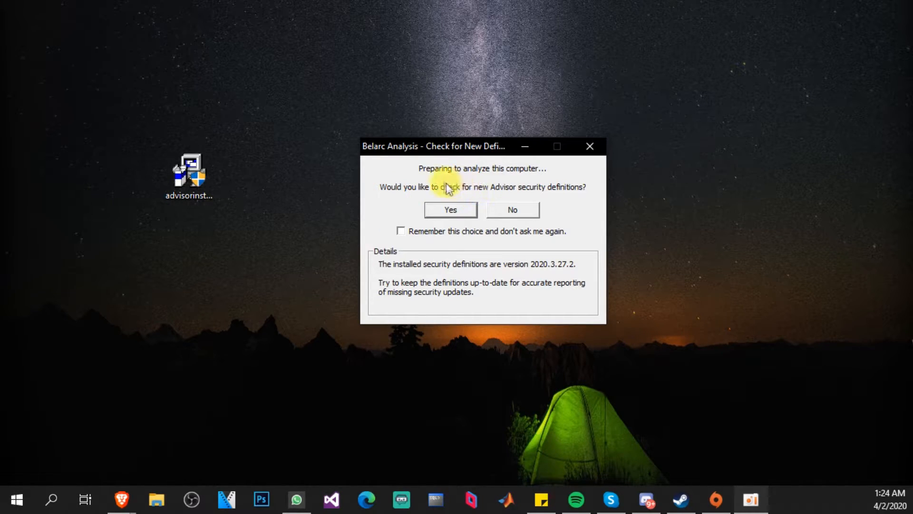
mouse_move(277, 202)
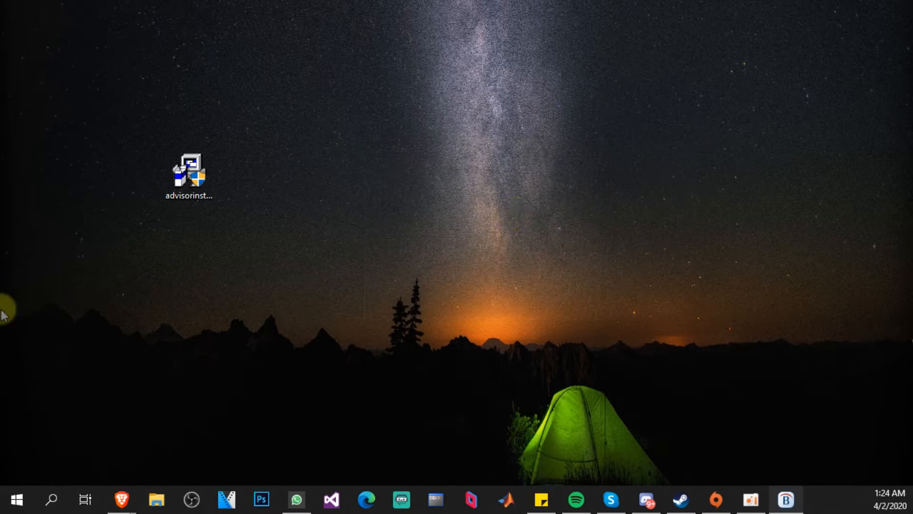
- Skip the local network check while Belarc Advisor analyzes the computer
double_click(187, 169)
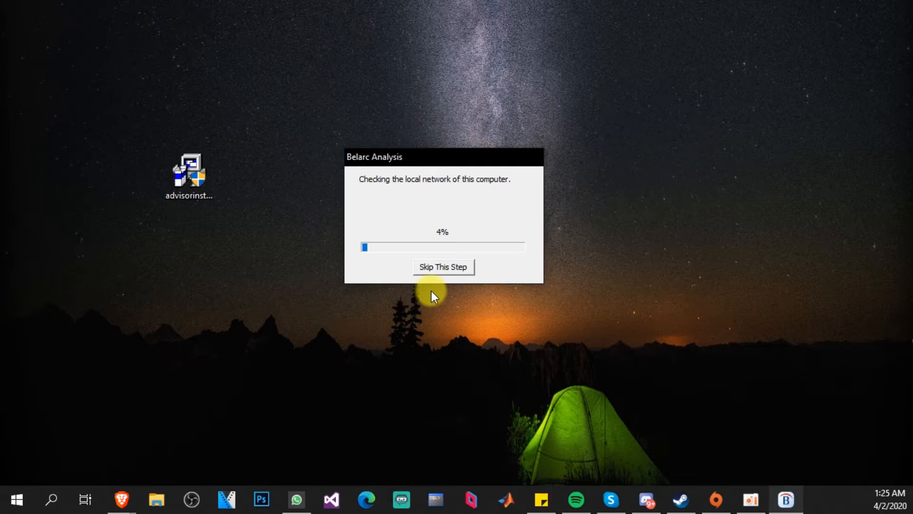
left_click(443, 267)
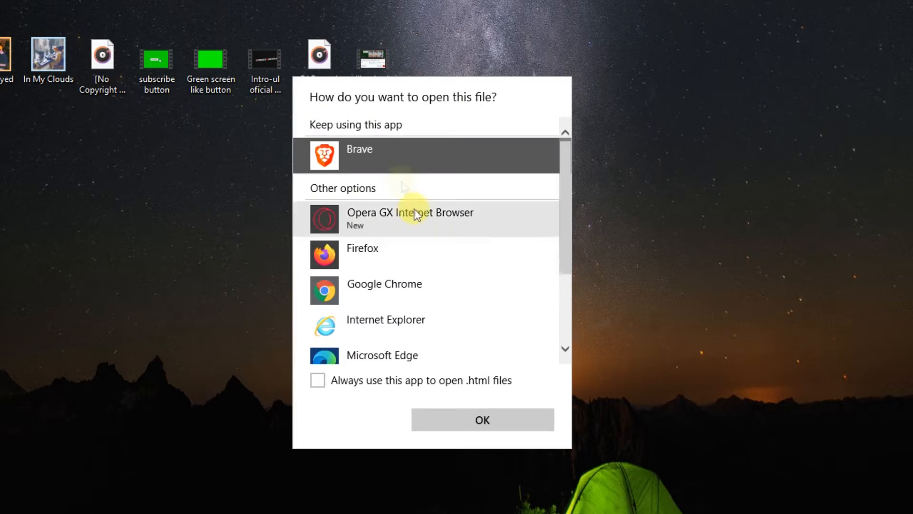
mouse_move(337, 109)
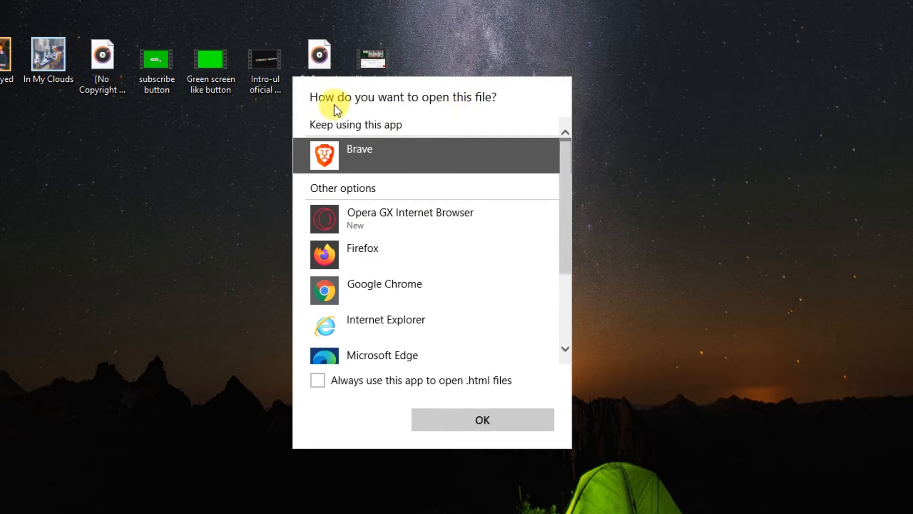
mouse_move(468, 383)
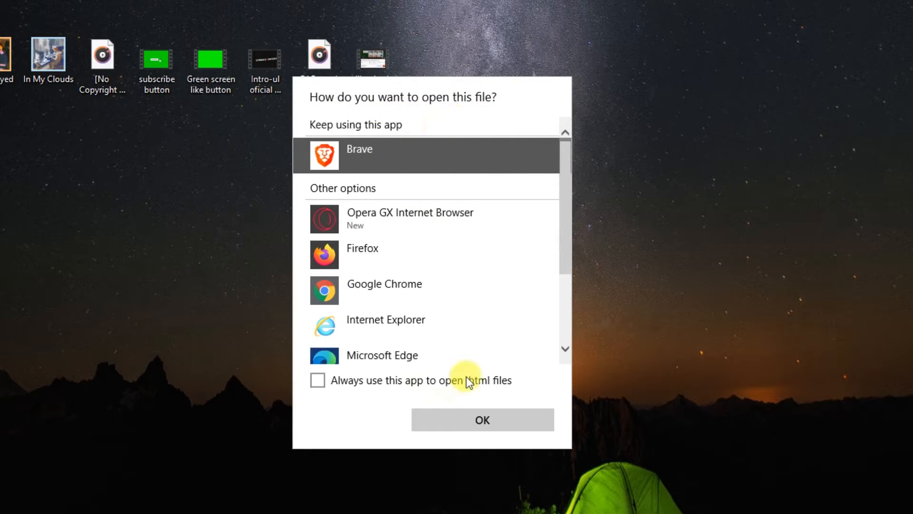
mouse_move(488, 398)
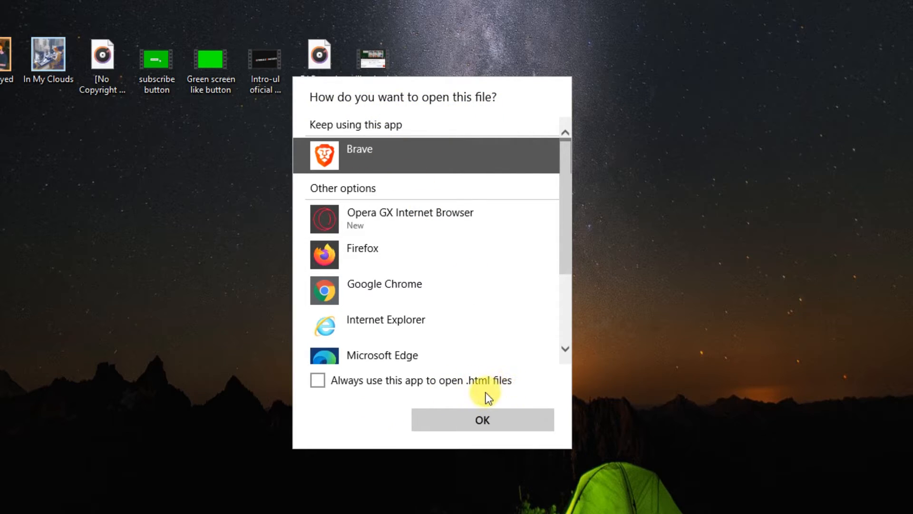
mouse_move(377, 386)
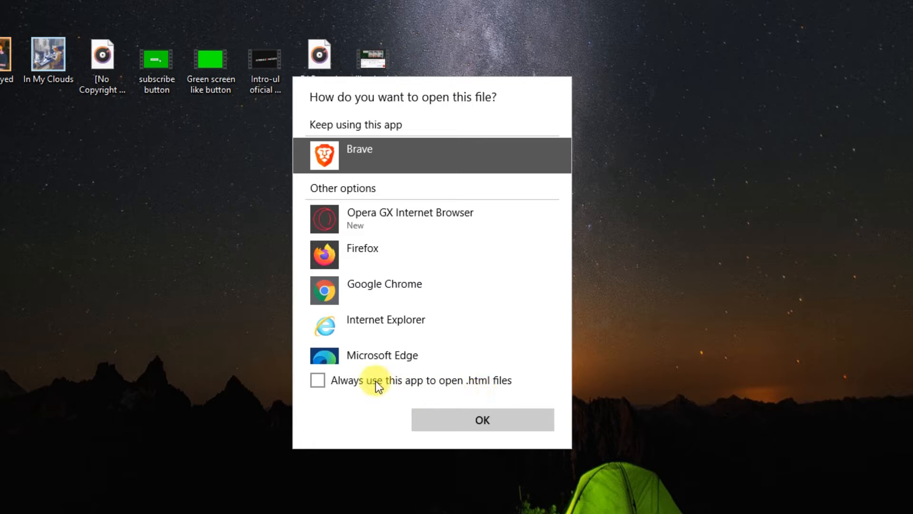
- Tick 'Always use this app' and choose Brave to open the HTML report
left_click(318, 379)
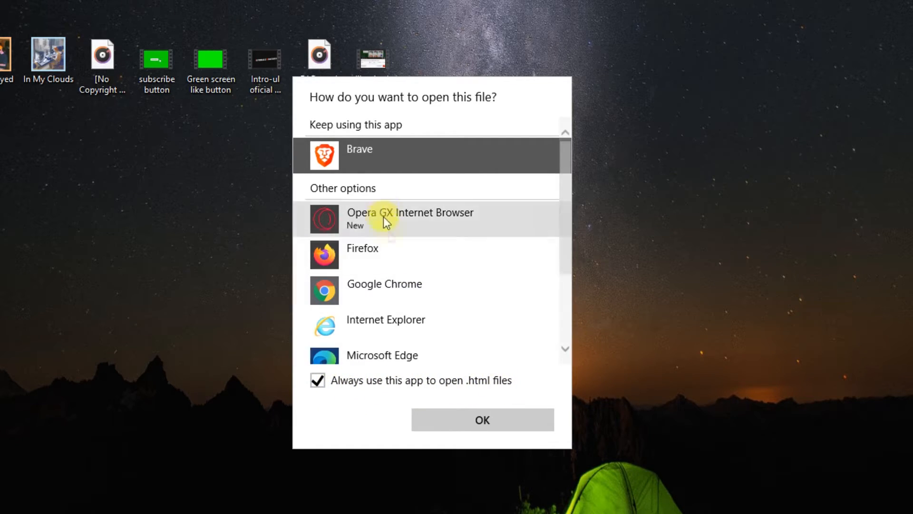
mouse_move(370, 155)
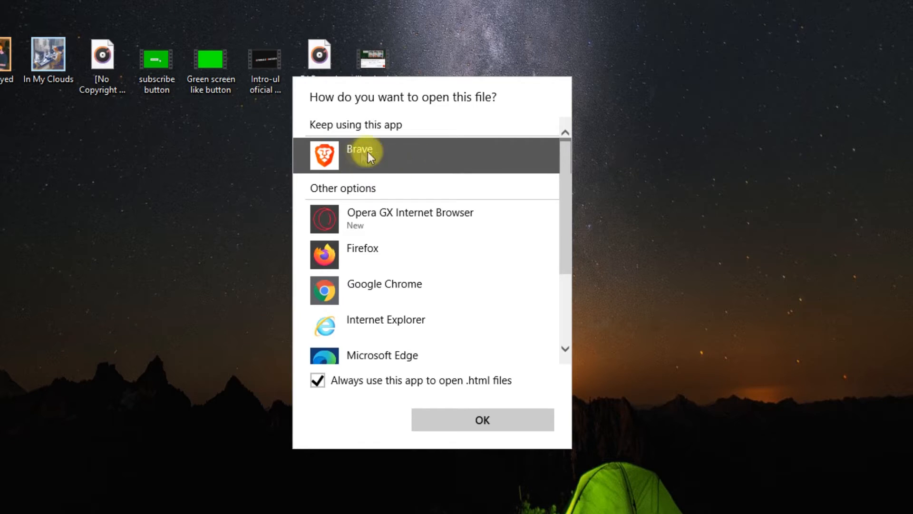
left_click(481, 420)
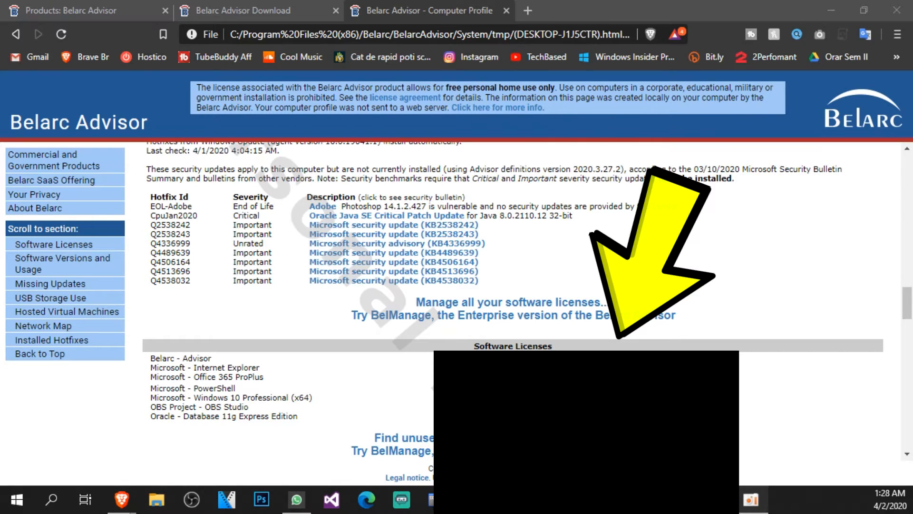
mouse_move(508, 238)
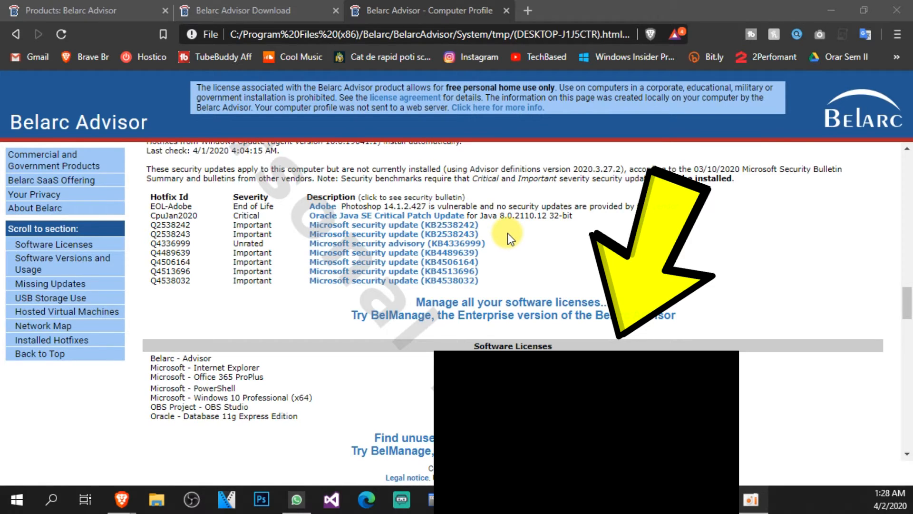
mouse_move(517, 280)
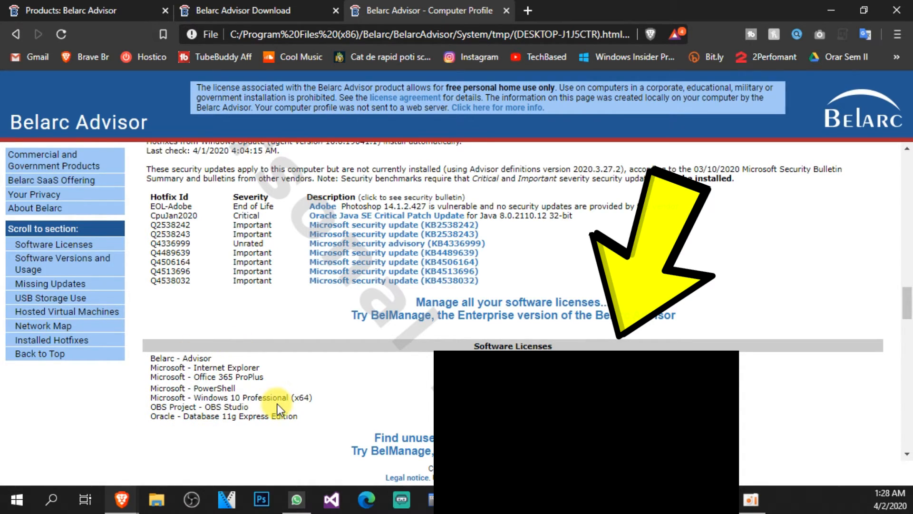
mouse_move(428, 389)
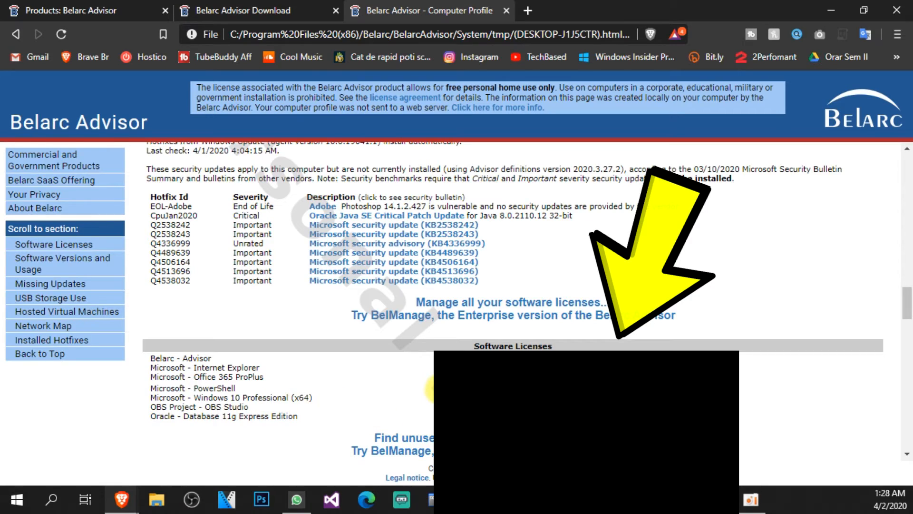
mouse_move(383, 403)
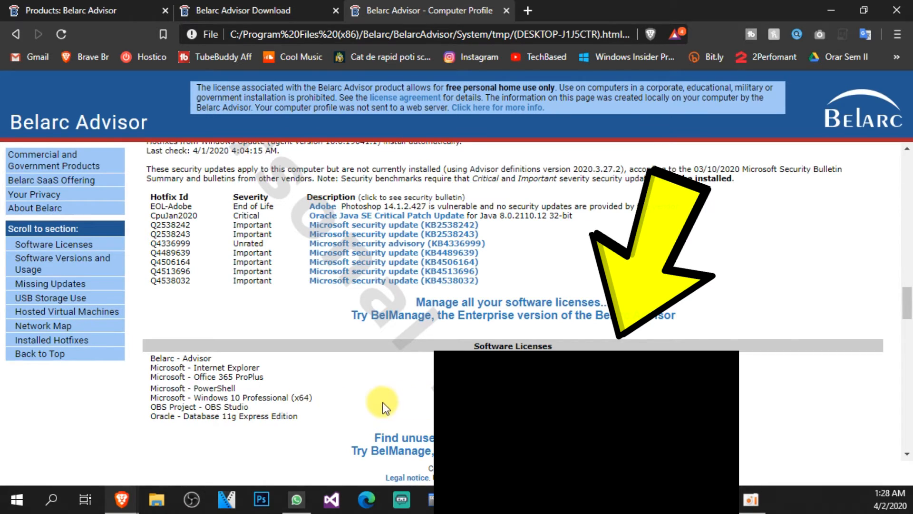